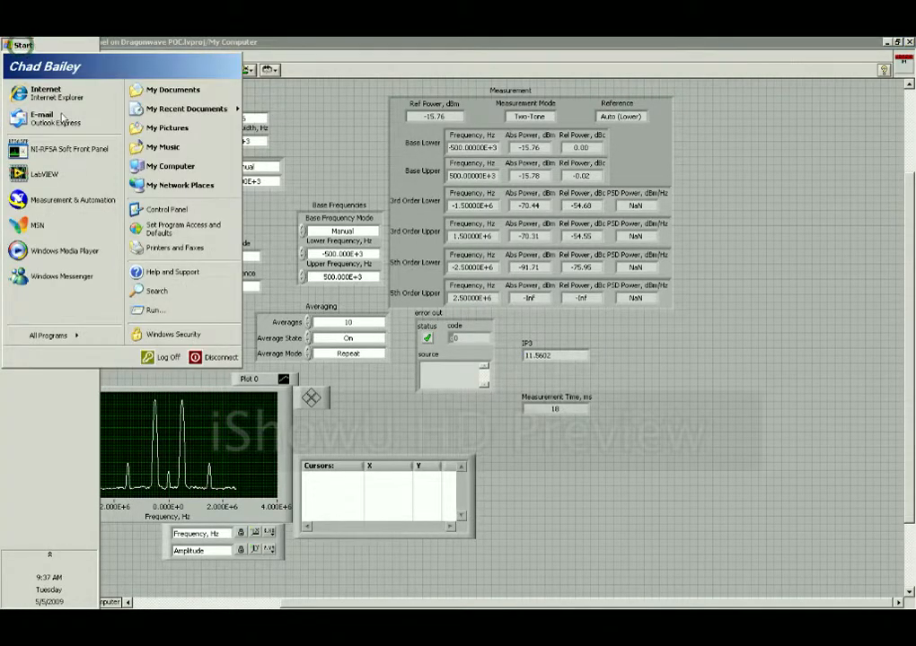
pyautogui.moveTo(158, 309)
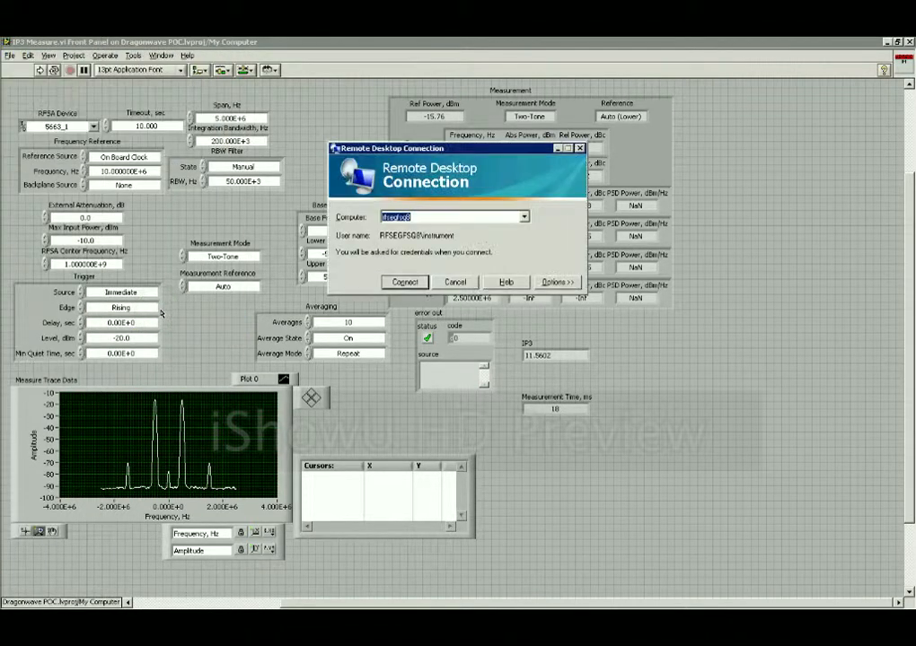
# - Connect to the remote analyzer computer from the Remote Desktop Connection window
pyautogui.click(404, 282)
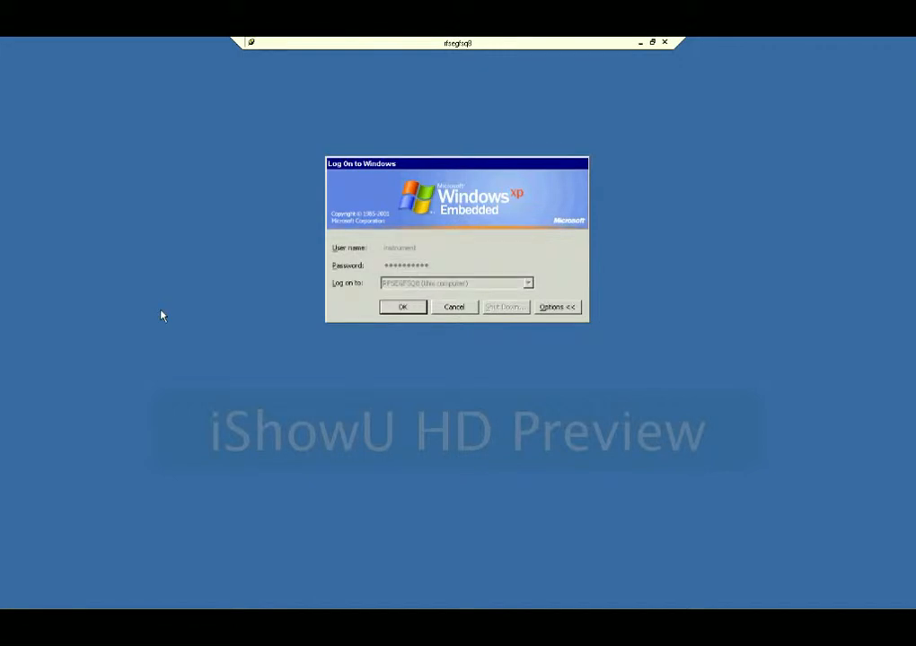
# - Confirm the Windows logon to reveal the spectrum analyzer trace with its markers
pyautogui.click(402, 305)
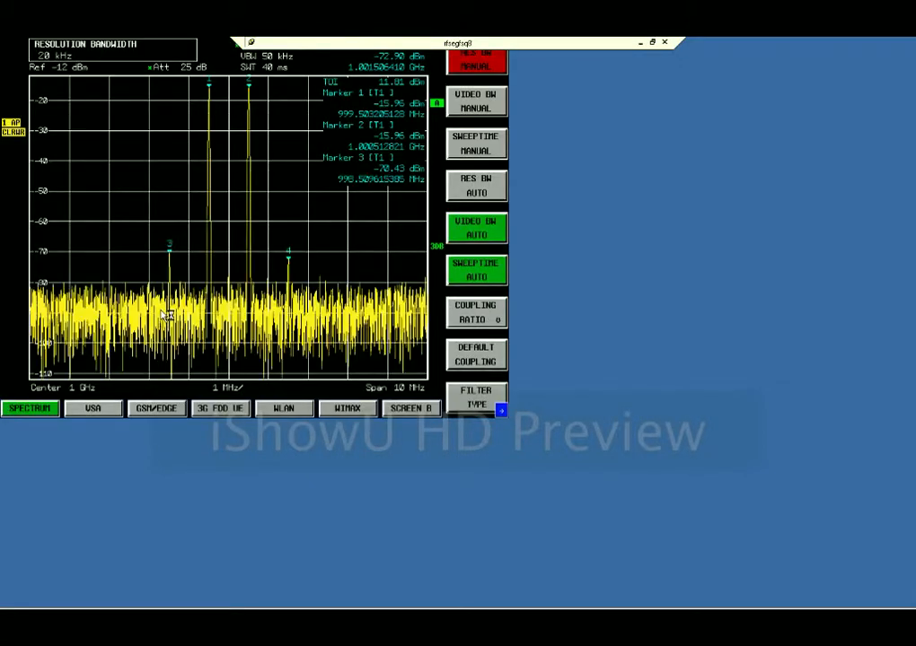